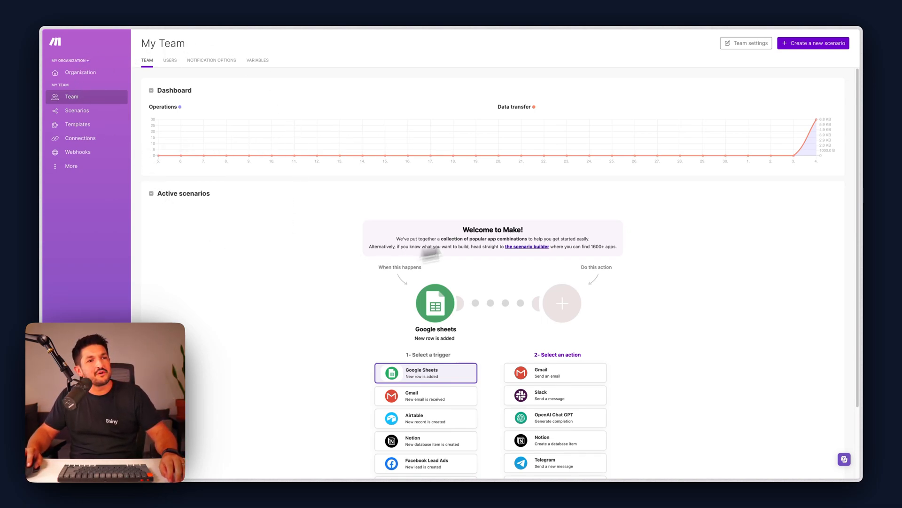
pyautogui.moveTo(813, 46)
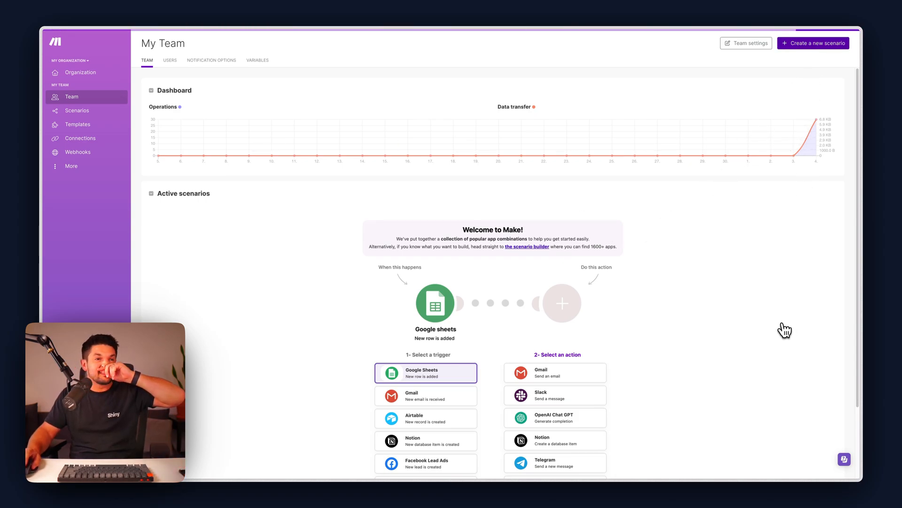
# Create a new scenario and add a Google Sheets Search Rows module as its first step
pyautogui.click(813, 42)
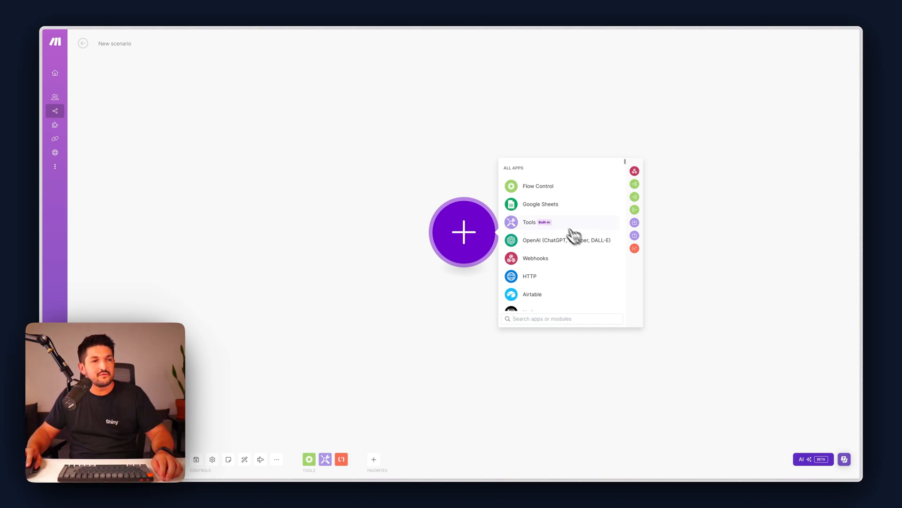
pyautogui.moveTo(547, 209)
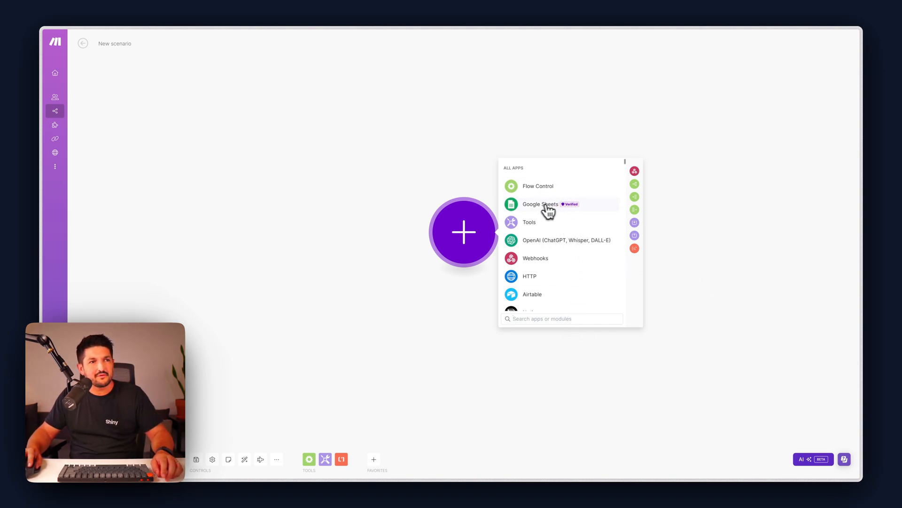
pyautogui.moveTo(602, 209)
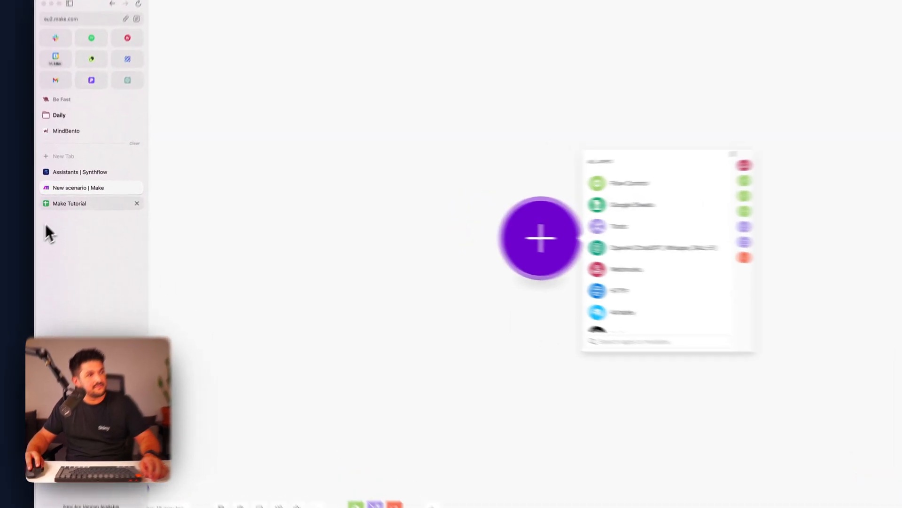
pyautogui.click(68, 203)
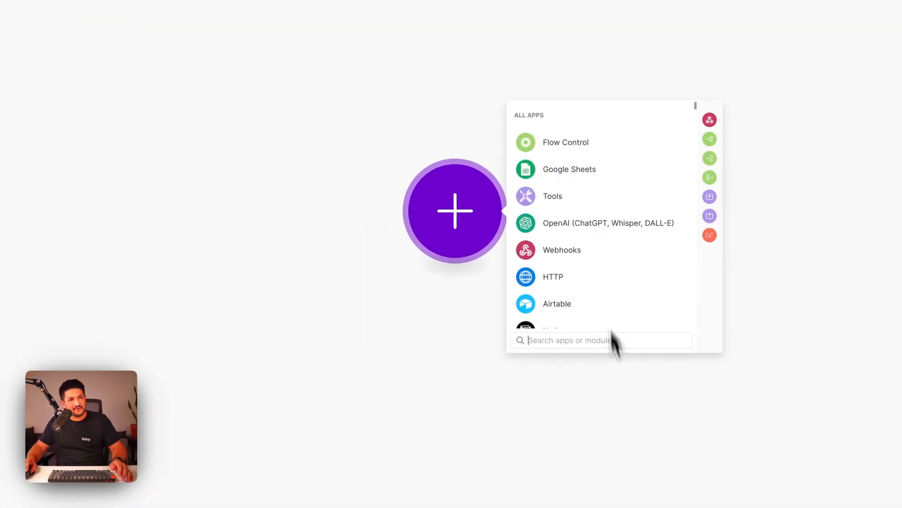
pyautogui.write('goo')
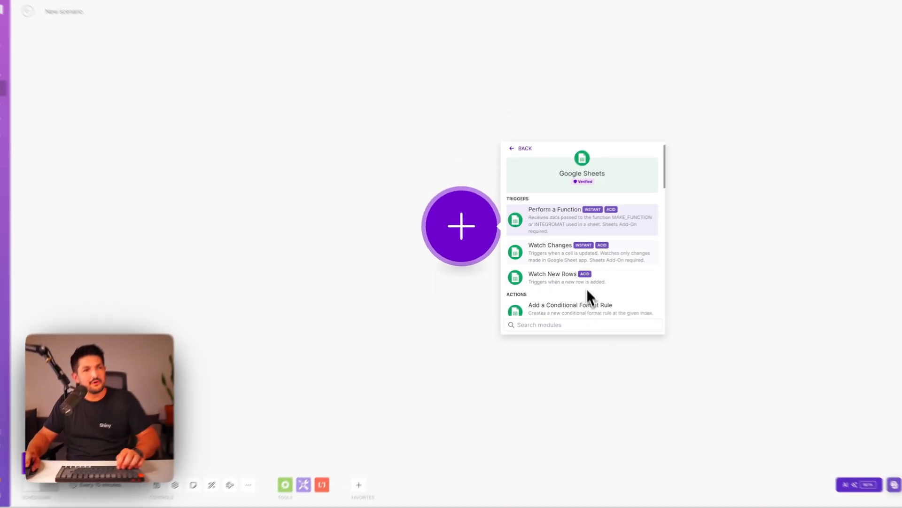
pyautogui.scroll(-3)
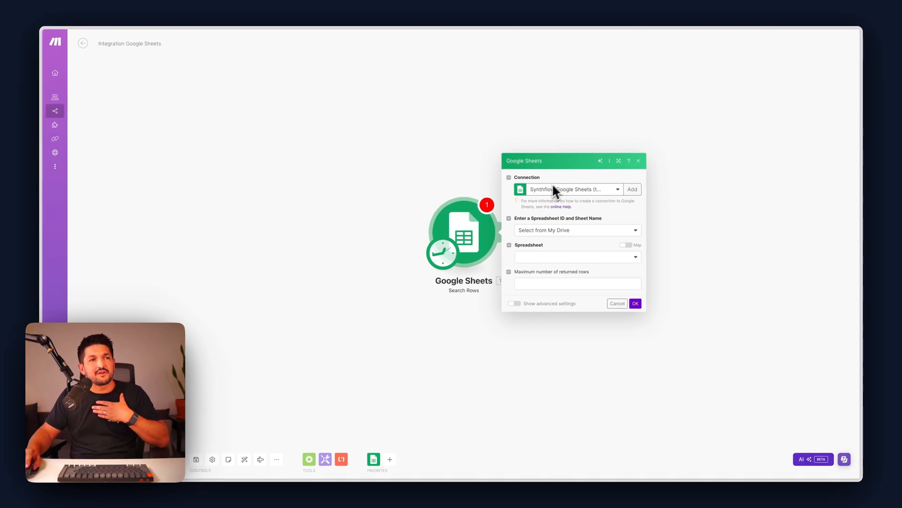
pyautogui.moveTo(578, 240)
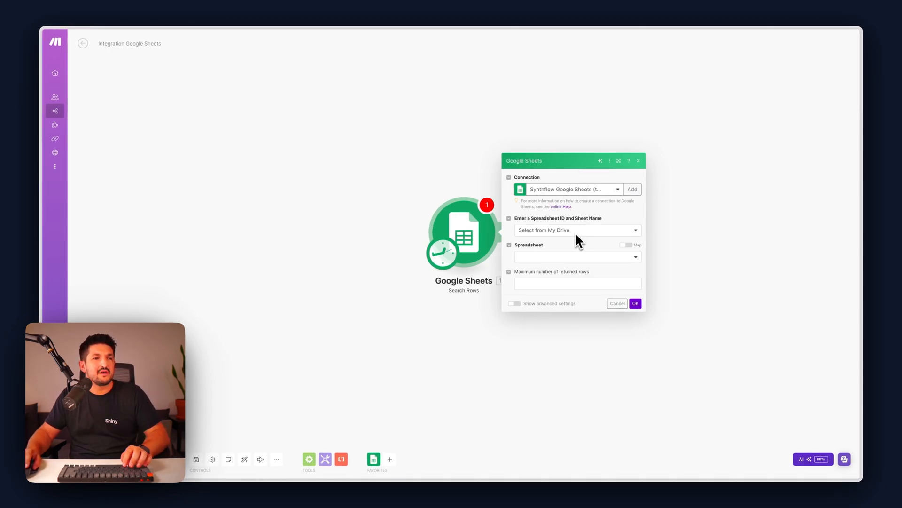
# Point Search Rows at the Make Tutorial spreadsheet, Sheet1, filtering on the Status (F) column
pyautogui.click(576, 257)
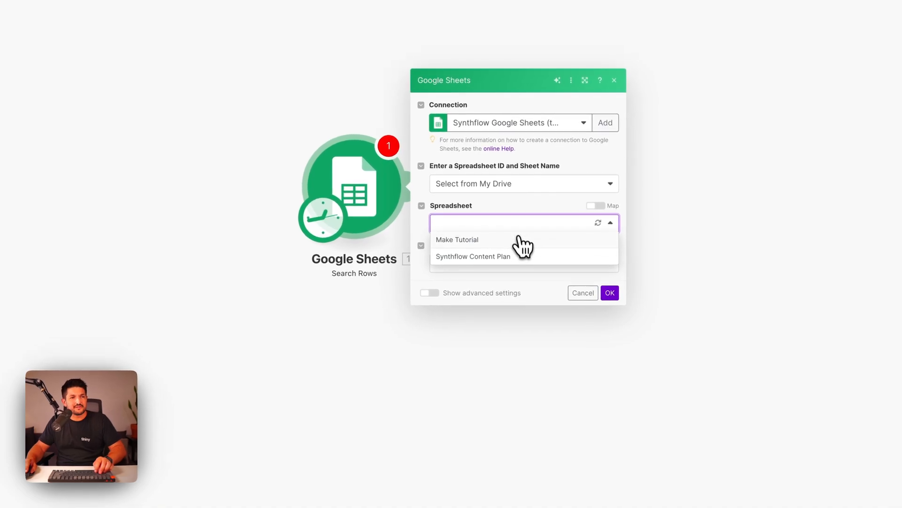
pyautogui.click(457, 240)
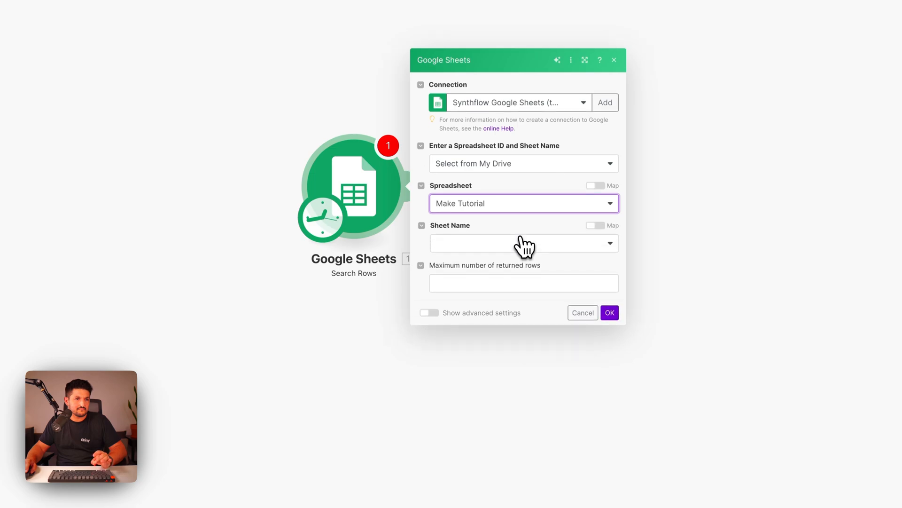
pyautogui.click(522, 243)
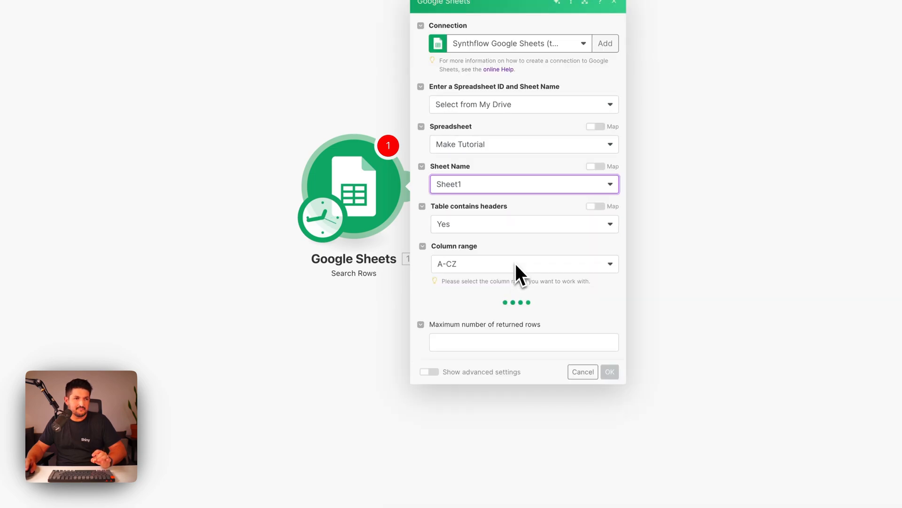
pyautogui.moveTo(518, 253)
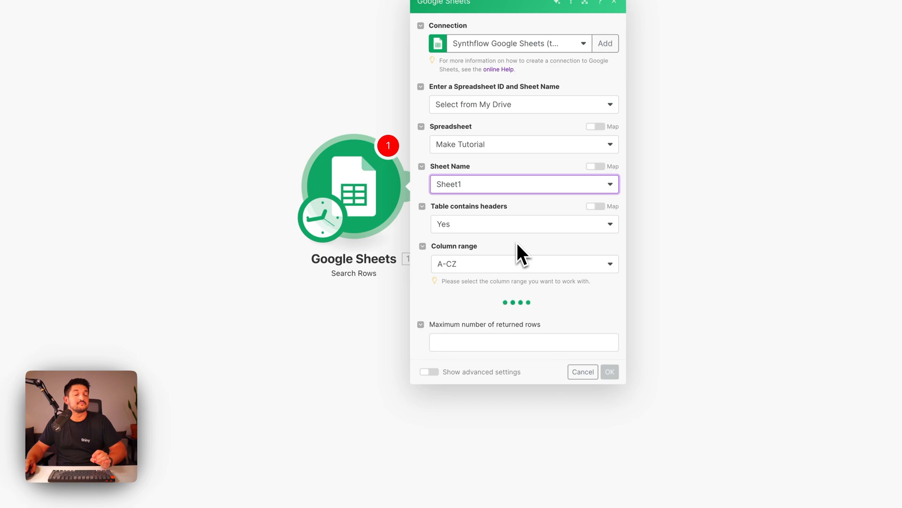
pyautogui.scroll(-3)
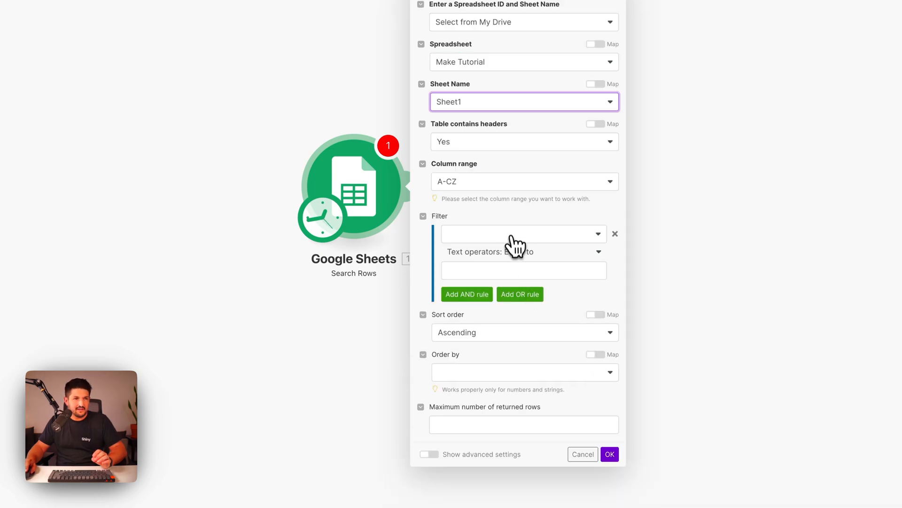
pyautogui.click(598, 233)
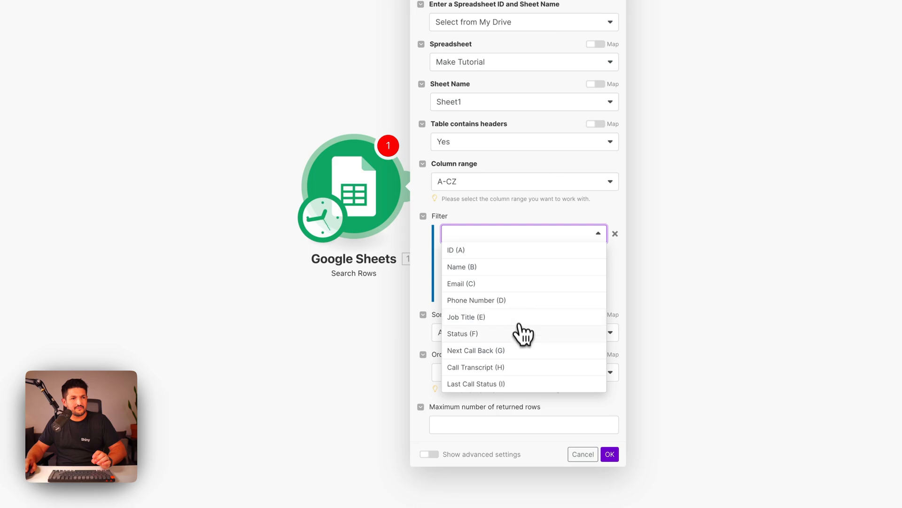
pyautogui.click(463, 332)
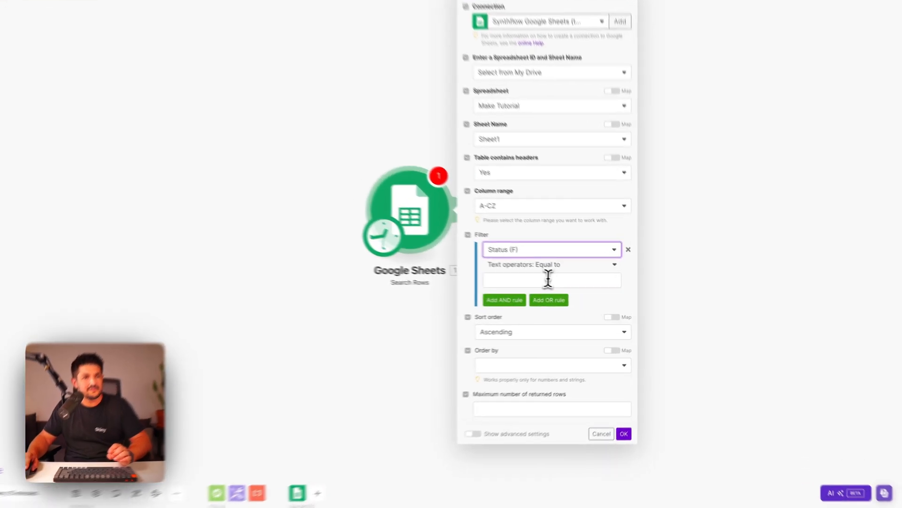
# Enter 'Maringal' as the filter value, checking Status values in the Make Tutorial sheet
pyautogui.write('Maringal')
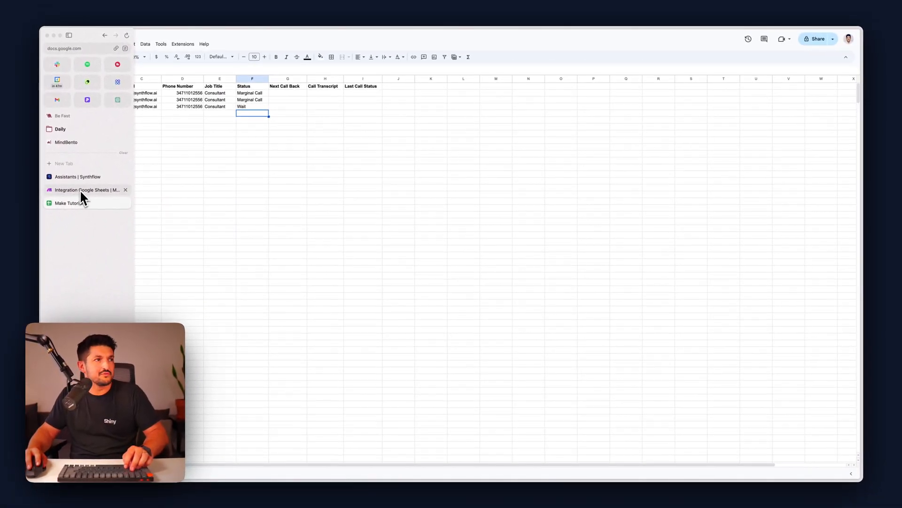
pyautogui.moveTo(55, 293)
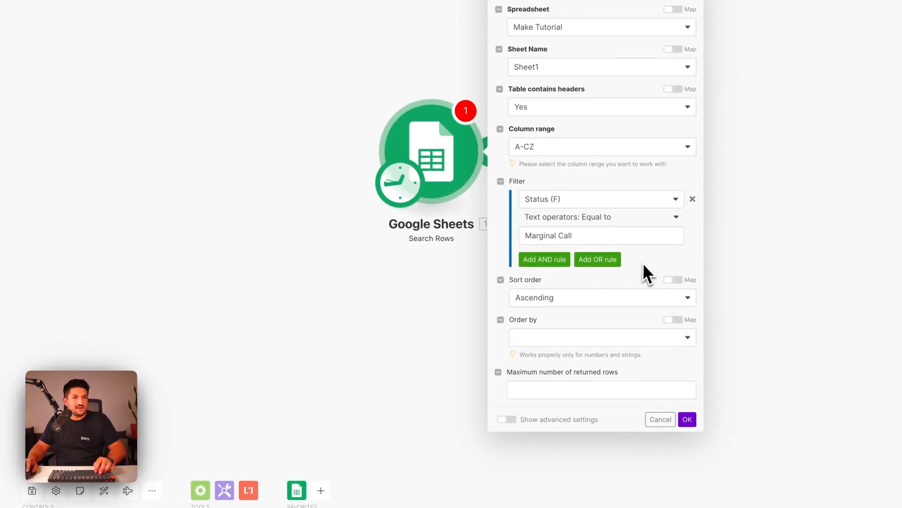
pyautogui.moveTo(624, 314)
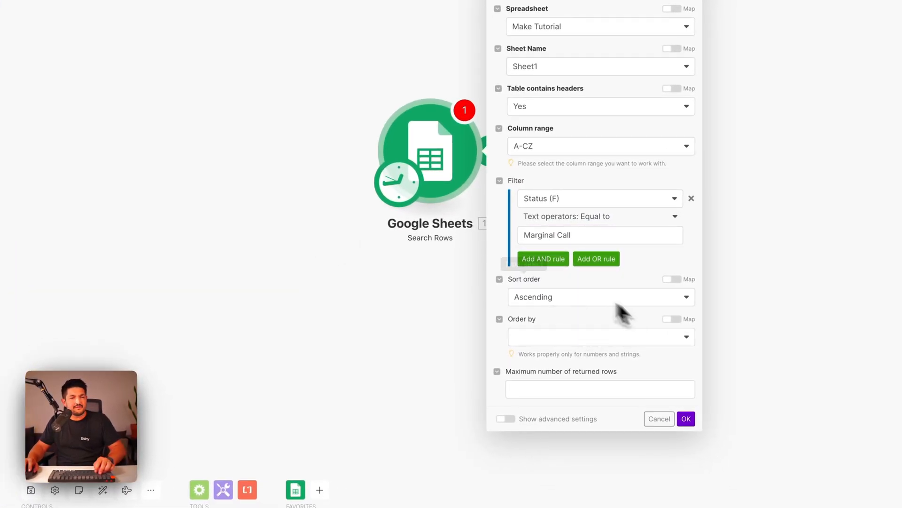
pyautogui.moveTo(593, 336)
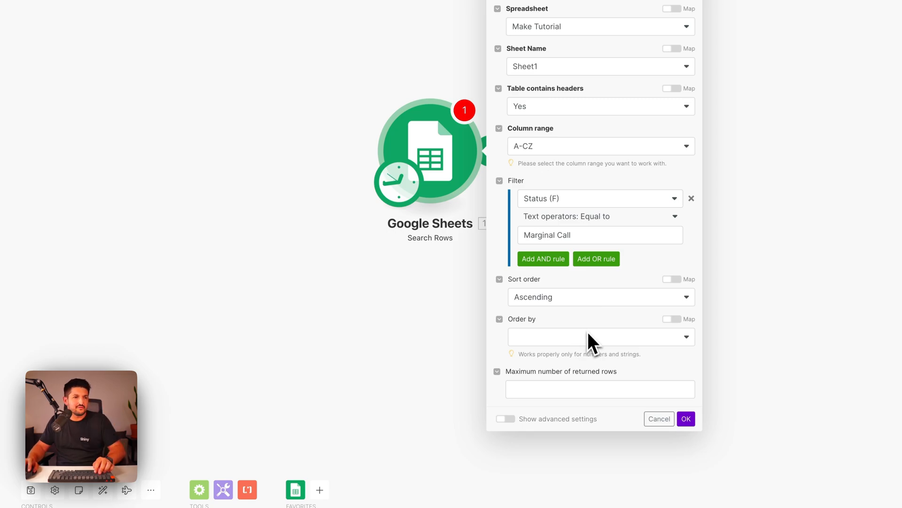
# Set a maximum number of returned rows for the Marginal Call filter
pyautogui.click(598, 388)
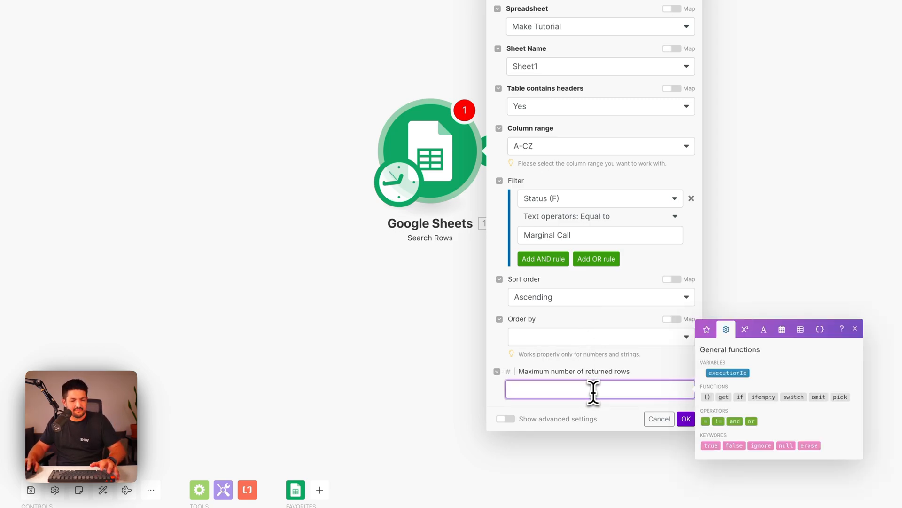
pyautogui.click(685, 418)
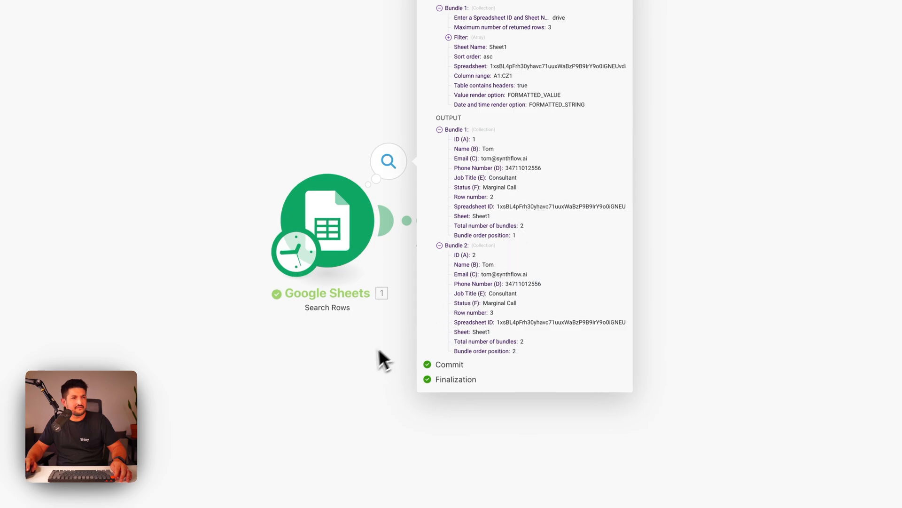
# Map the Iterator's Array to Total number of bundles from Search Rows and confirm
pyautogui.click(514, 225)
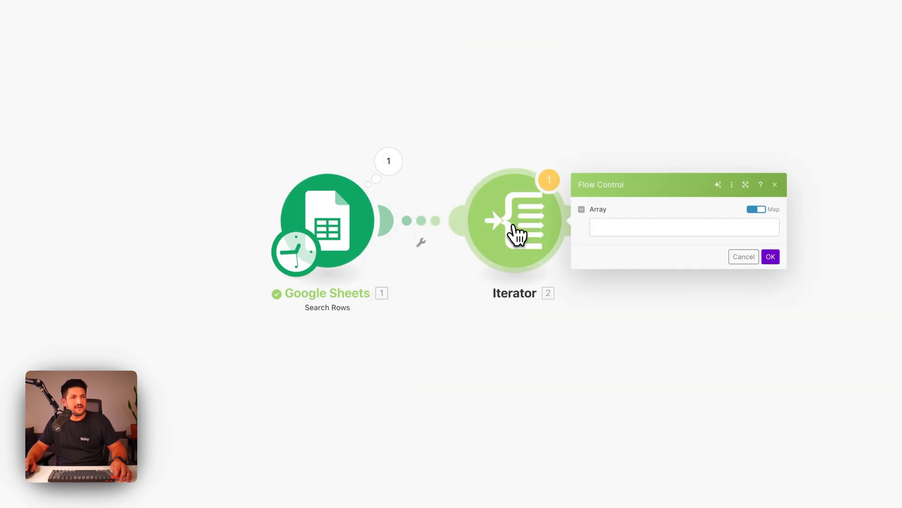
pyautogui.click(685, 226)
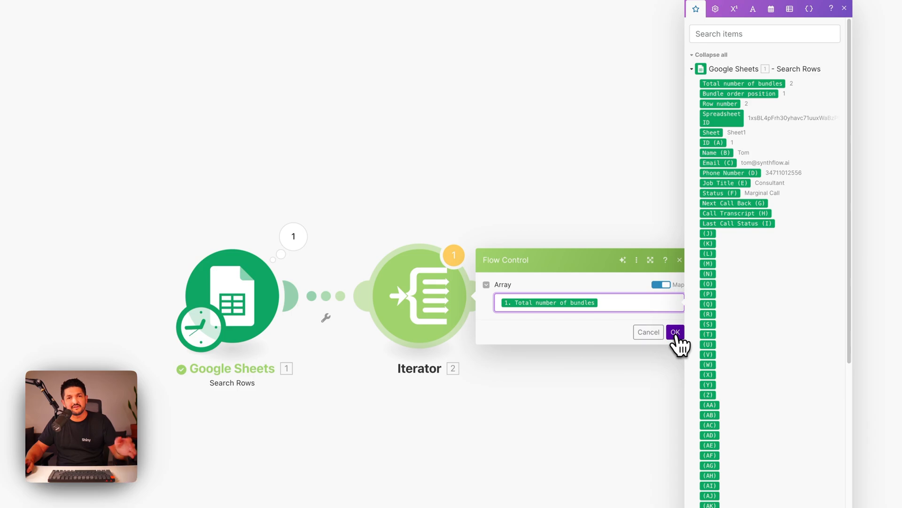
pyautogui.click(675, 331)
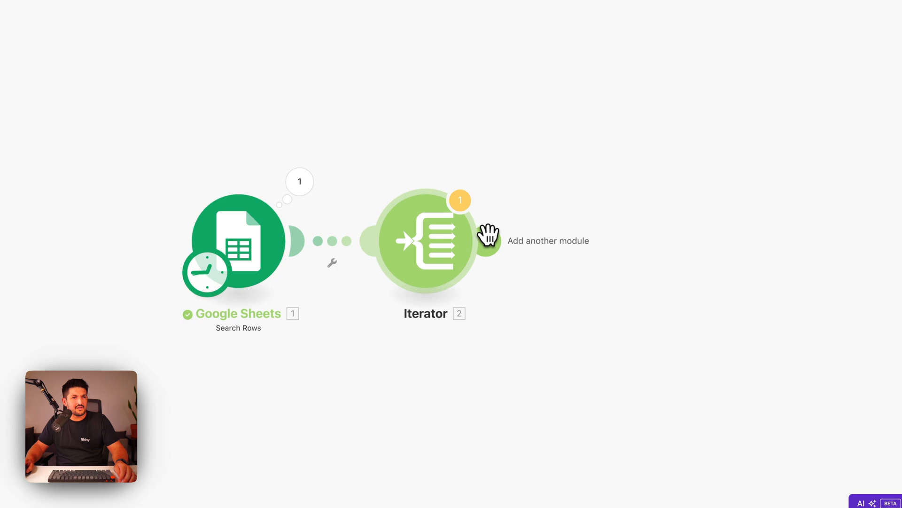
# Add a Synthflow AI Phone Calling module after the Iterator
pyautogui.click(488, 241)
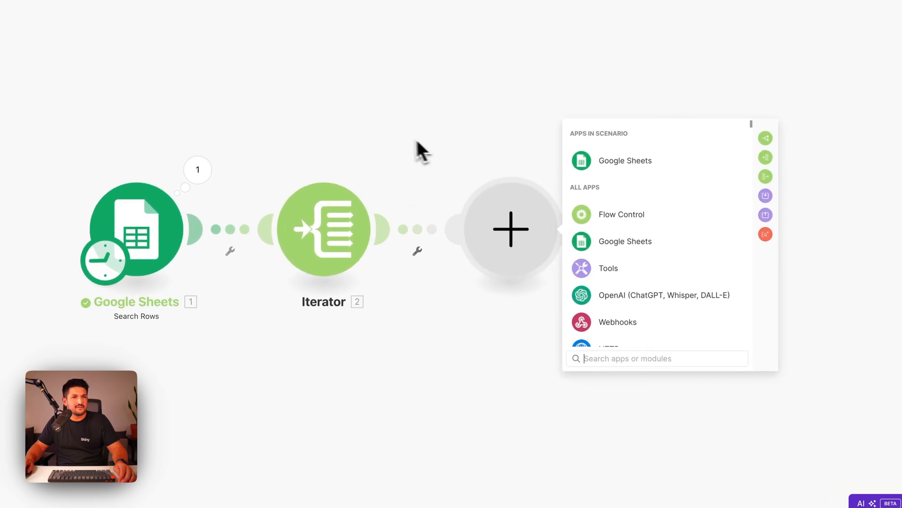
pyautogui.write('synthi')
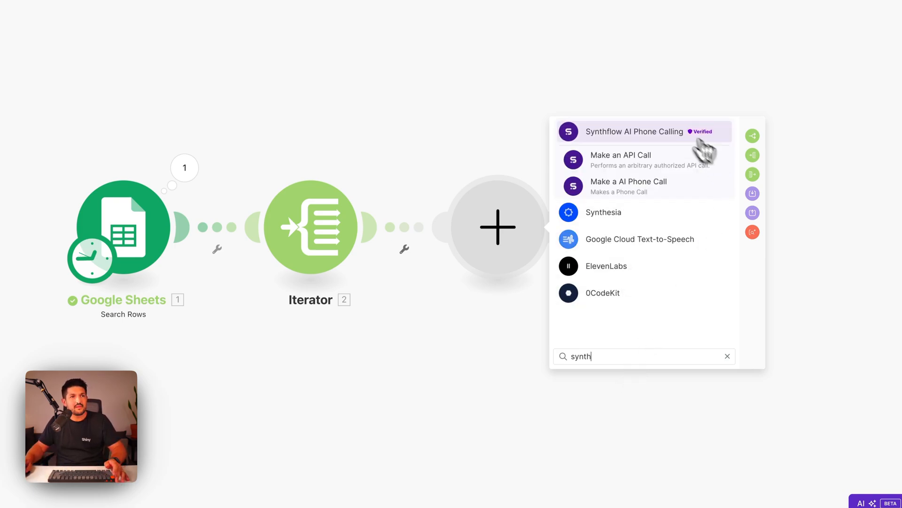
pyautogui.click(635, 131)
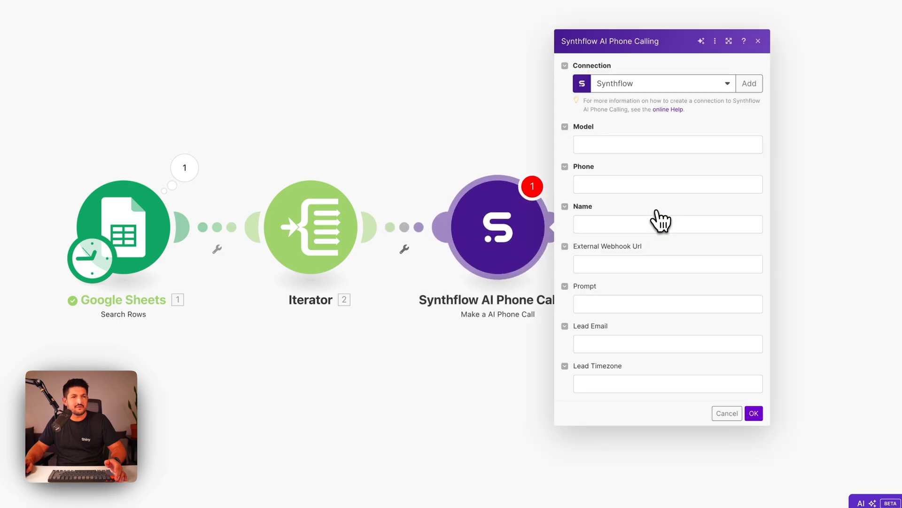
# Keep the Synthflow connection and start filling the required Model field
pyautogui.click(667, 144)
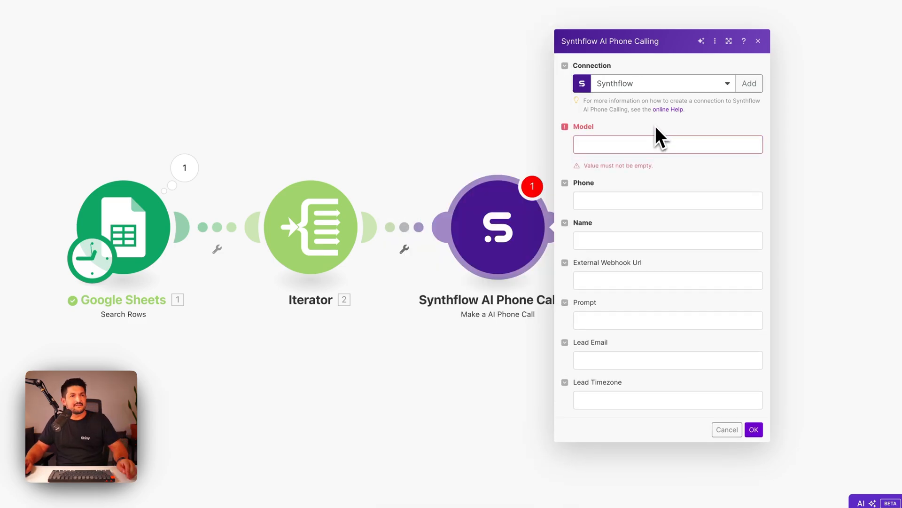
pyautogui.click(85, 237)
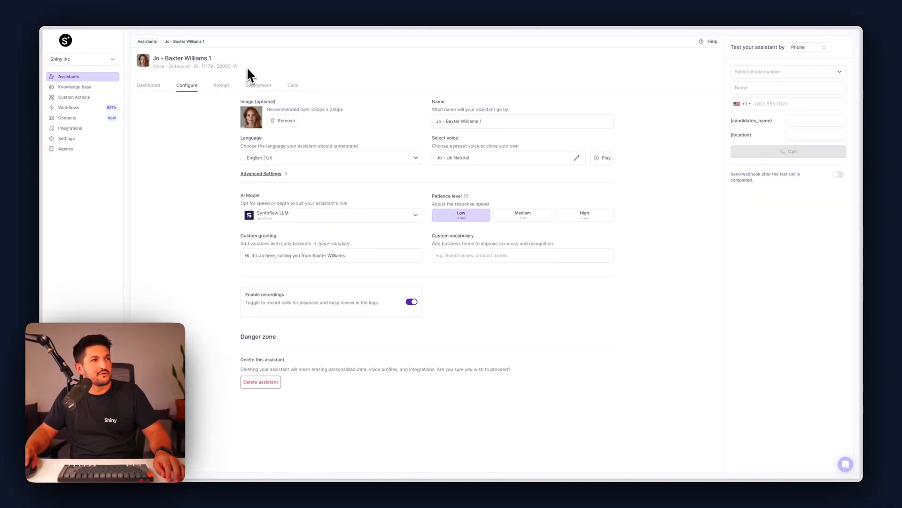
# Copy the Jo - Baxter Williams 1 assistant ID from Synthflow into the Model field
pyautogui.click(235, 66)
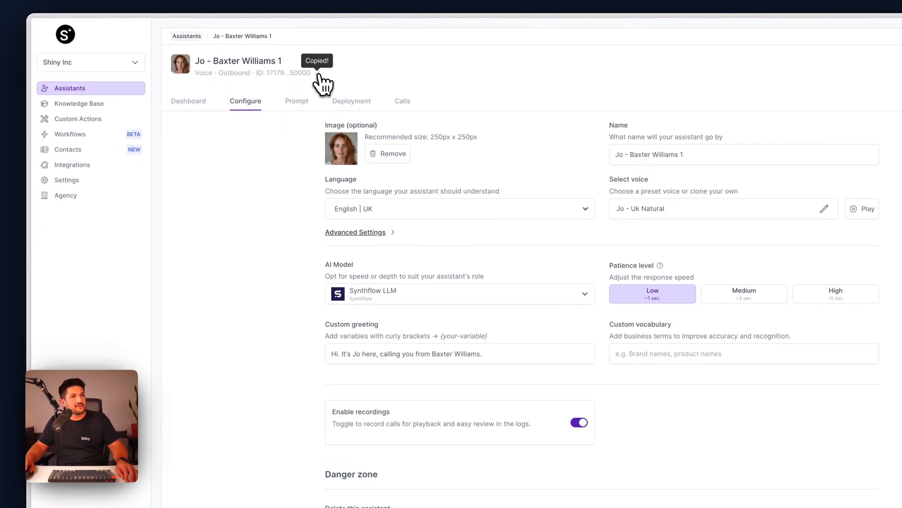
pyautogui.click(92, 258)
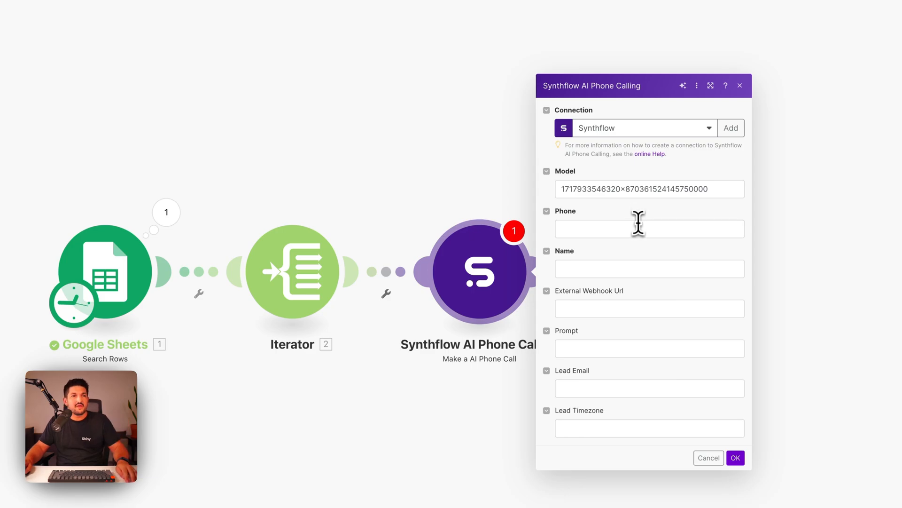
# Map Phone to Phone Number (D) and Name to Name (B) from the sheet
pyautogui.click(650, 228)
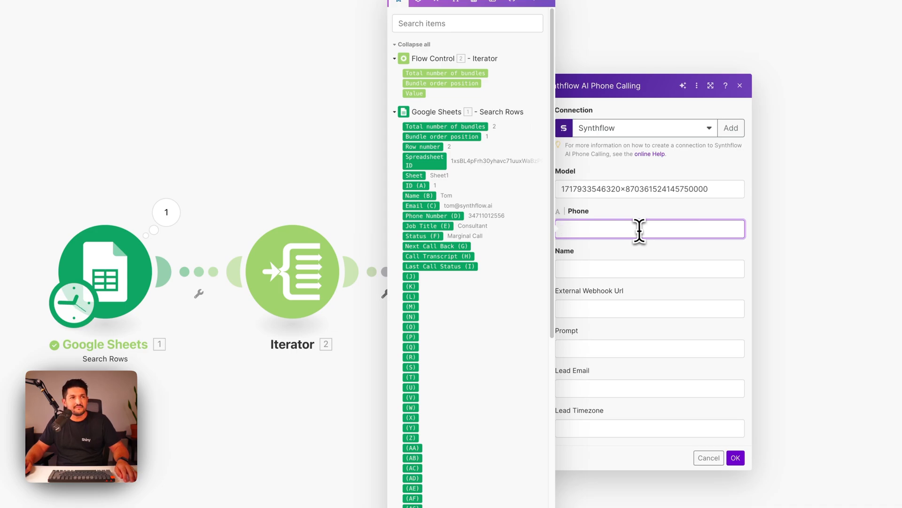
pyautogui.click(432, 216)
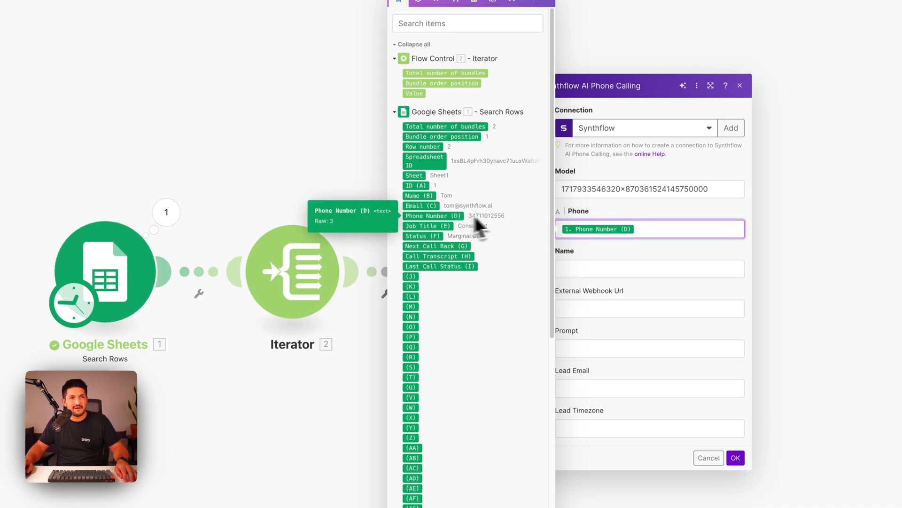
pyautogui.click(650, 268)
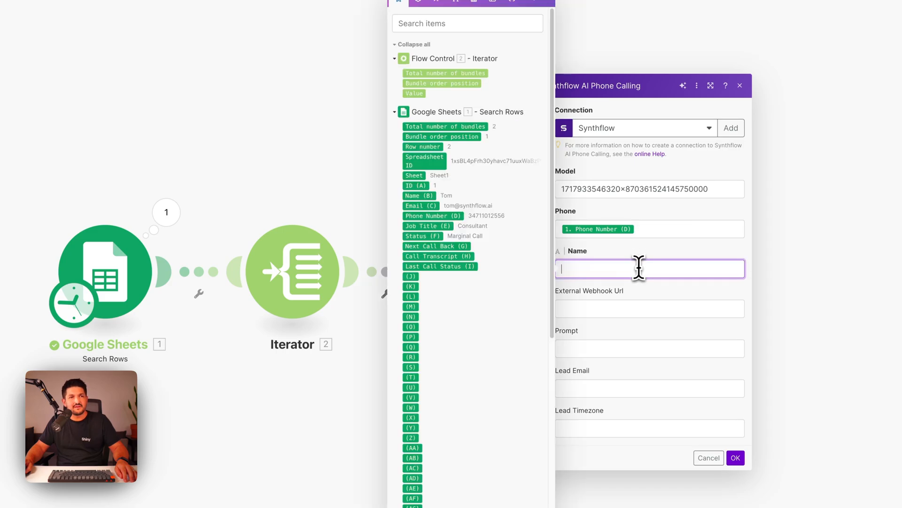
pyautogui.moveTo(458, 209)
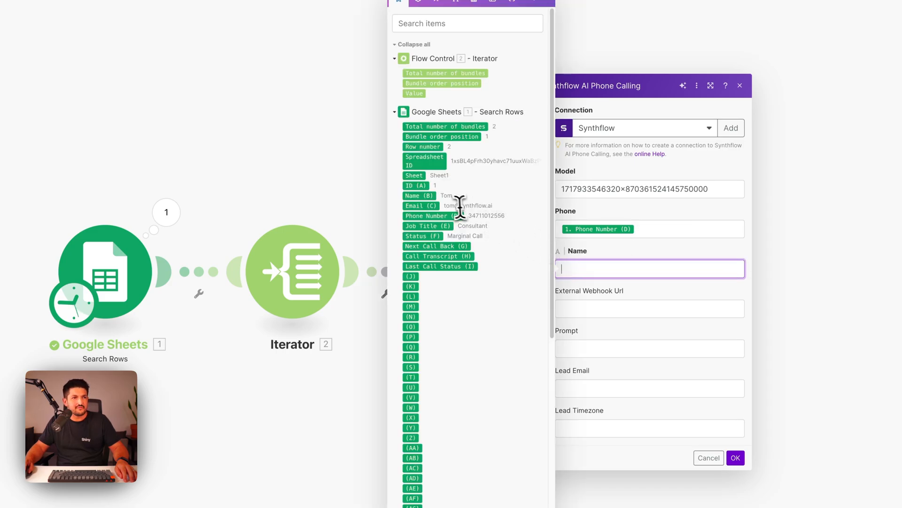
pyautogui.click(419, 195)
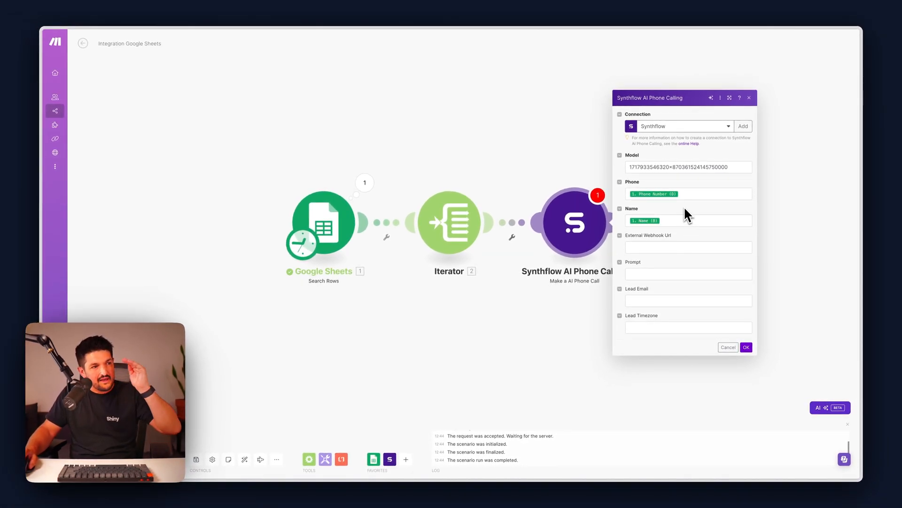
pyautogui.moveTo(686, 282)
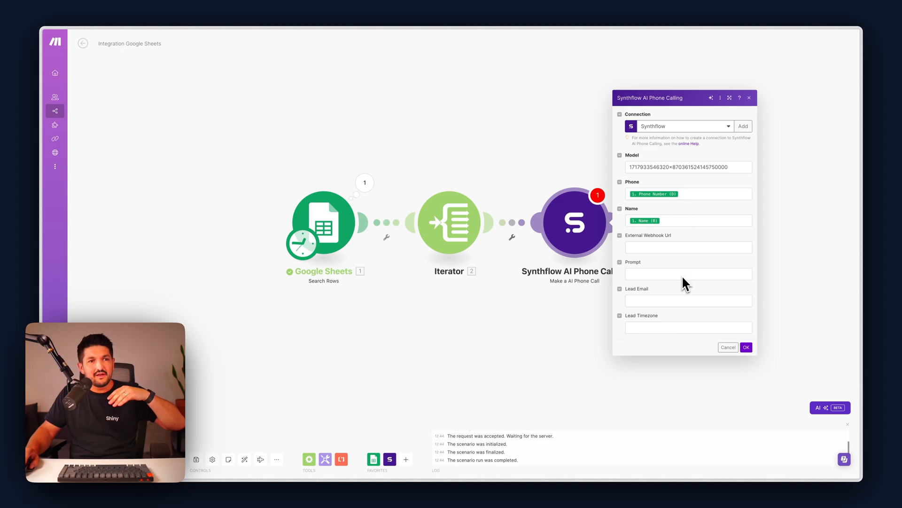
pyautogui.moveTo(689, 212)
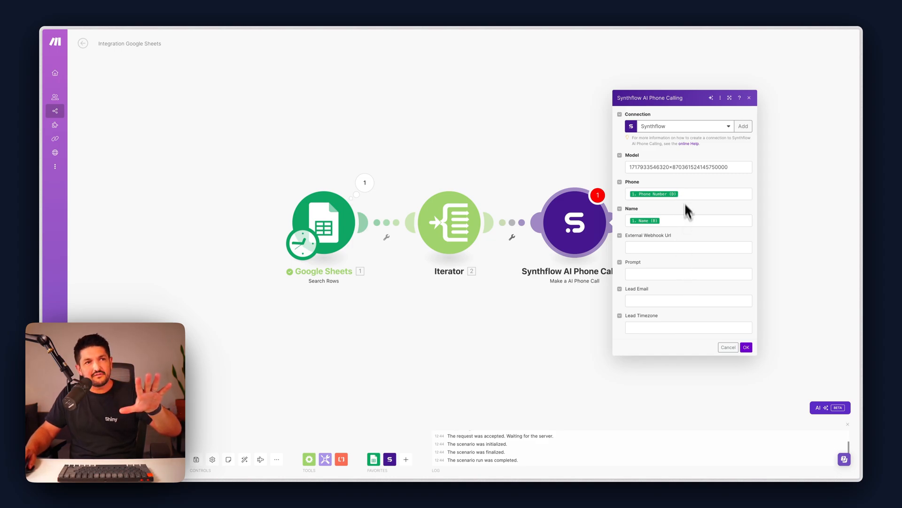
pyautogui.moveTo(662, 272)
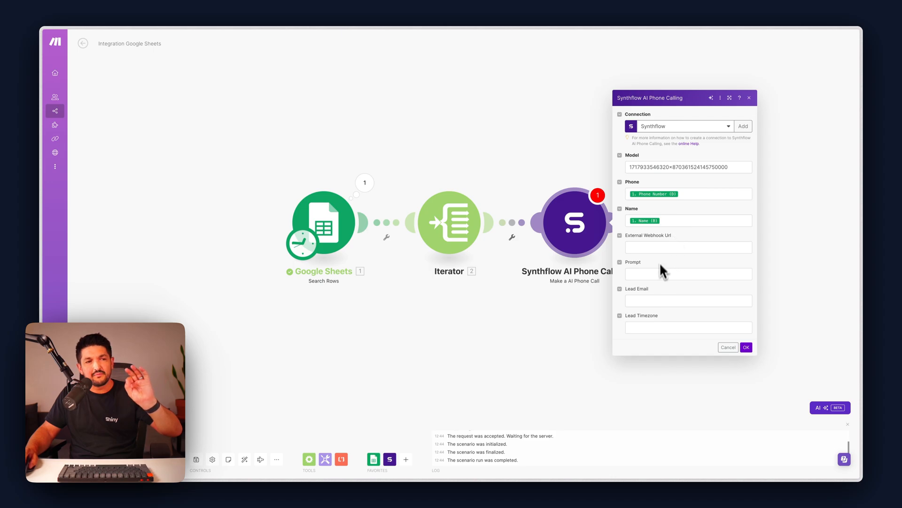
pyautogui.moveTo(660, 275)
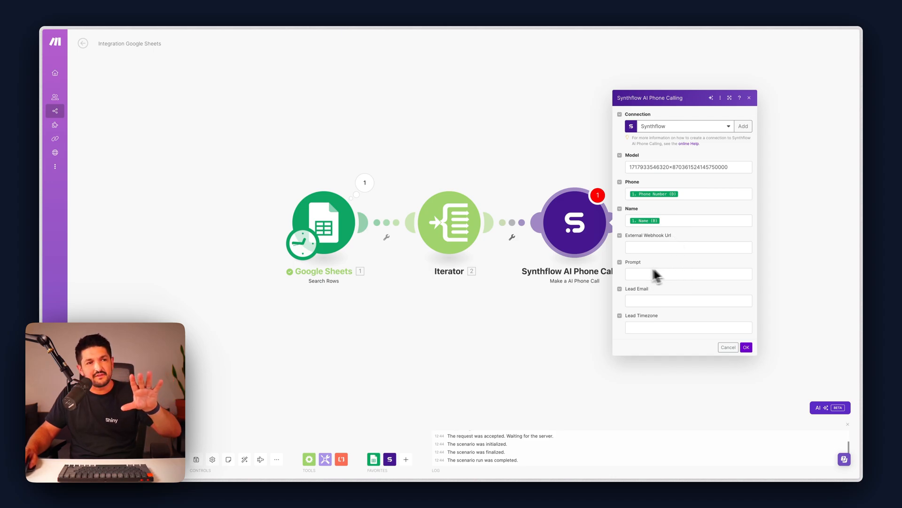
pyautogui.moveTo(633, 282)
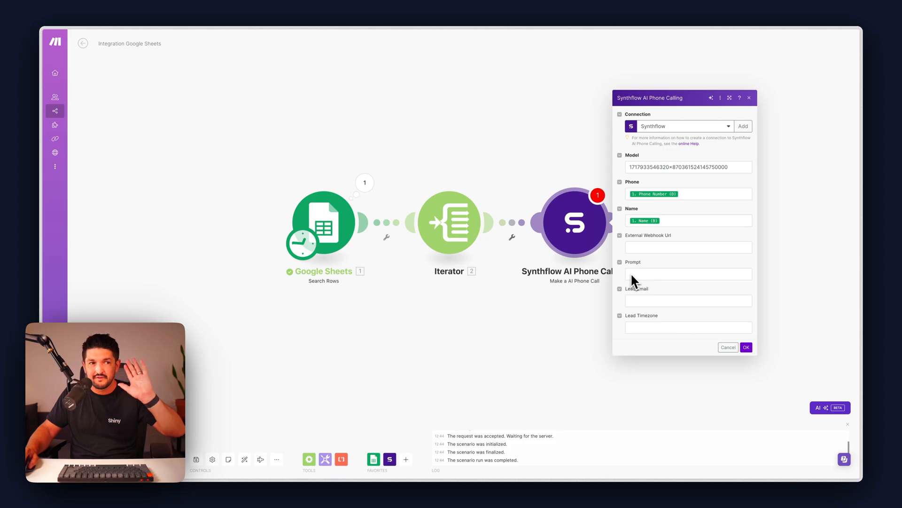
pyautogui.moveTo(633, 248)
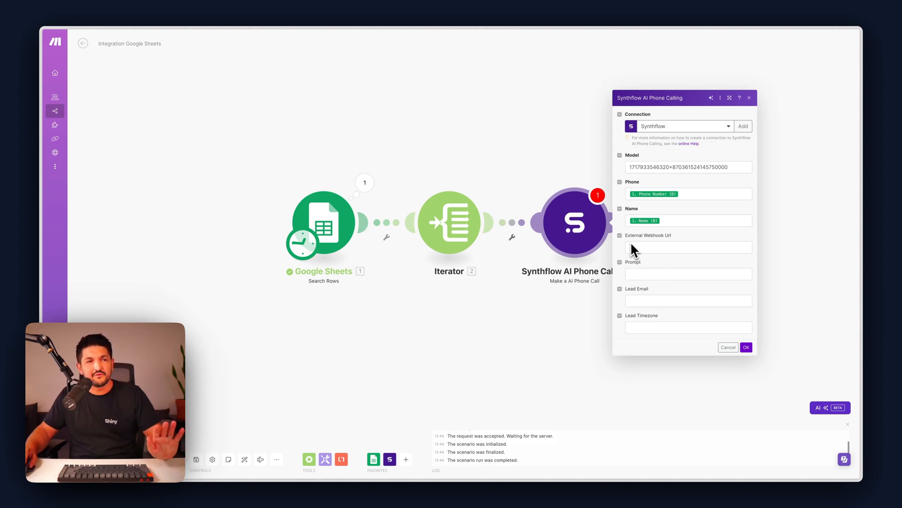
pyautogui.moveTo(672, 248)
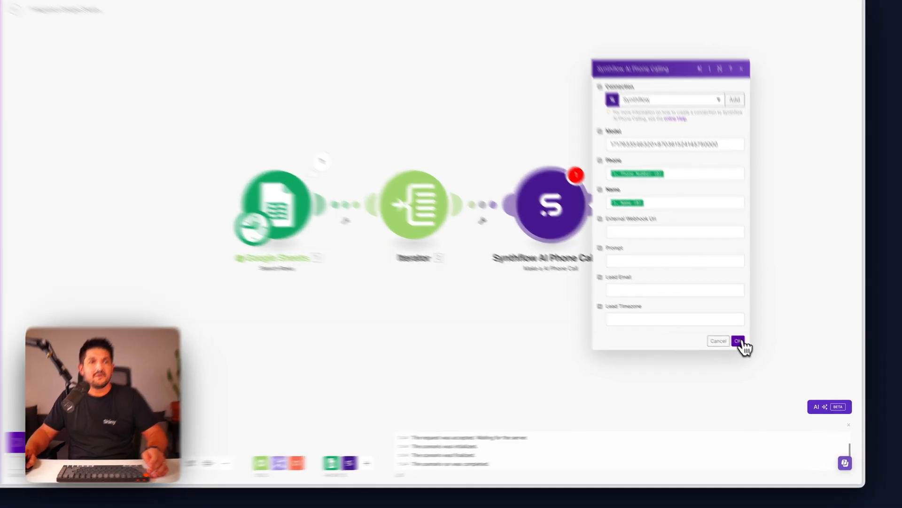
# Save the phone-call module settings, completing the three-module scenario
pyautogui.click(739, 341)
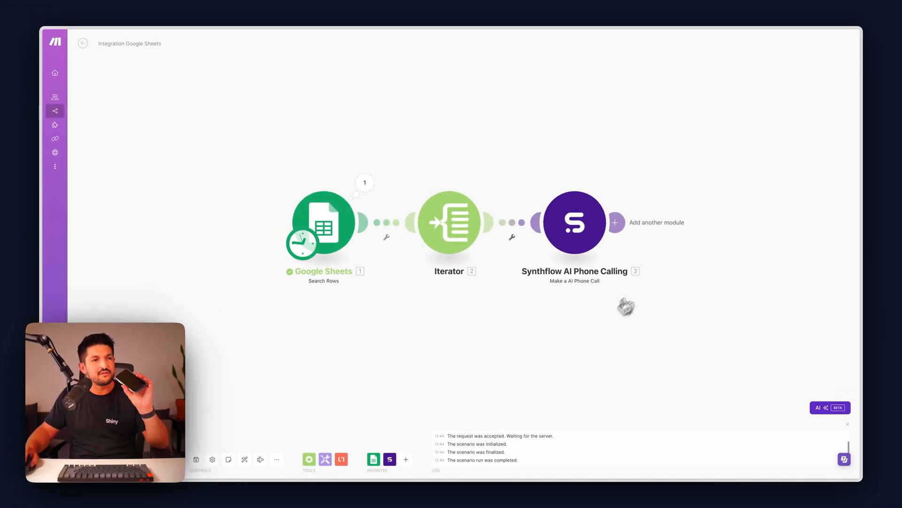
pyautogui.moveTo(512, 361)
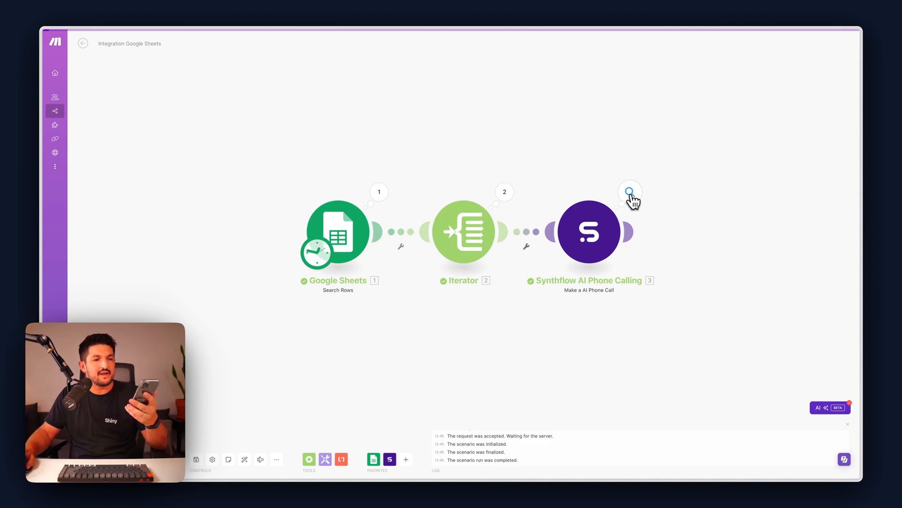
pyautogui.click(630, 192)
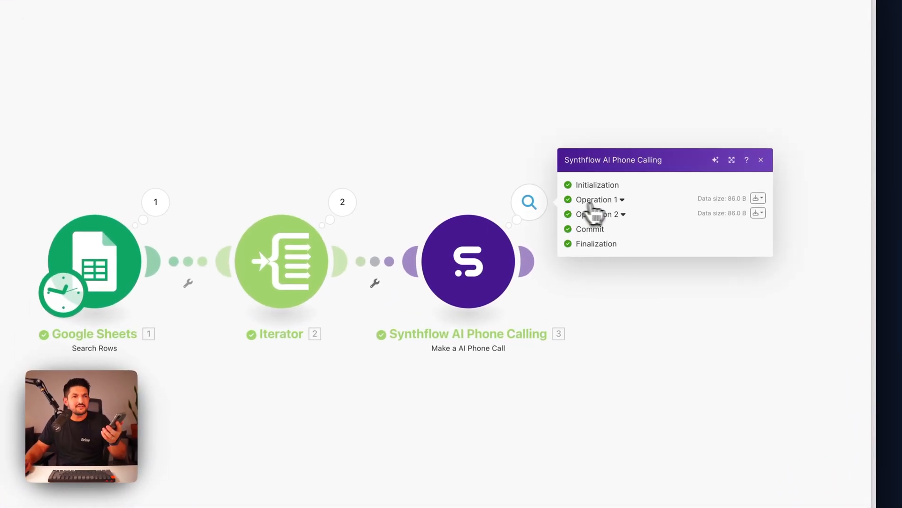
pyautogui.click(597, 199)
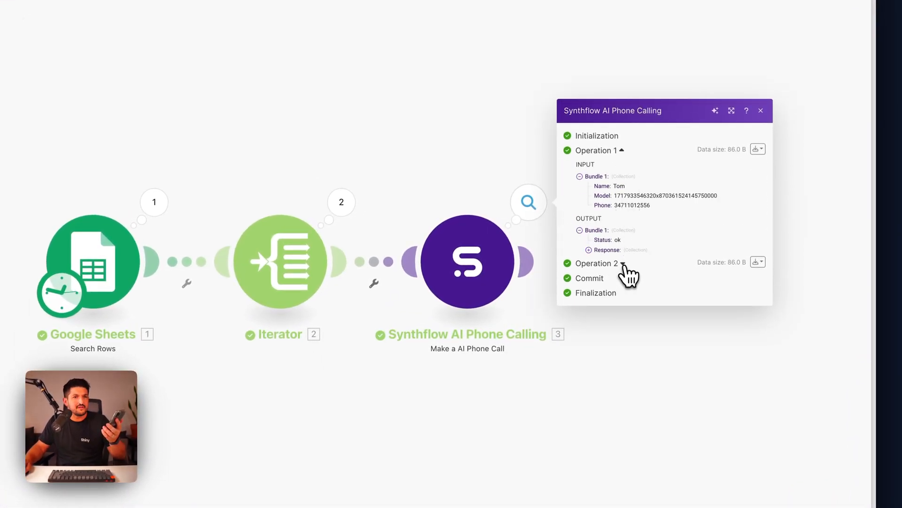
pyautogui.click(597, 263)
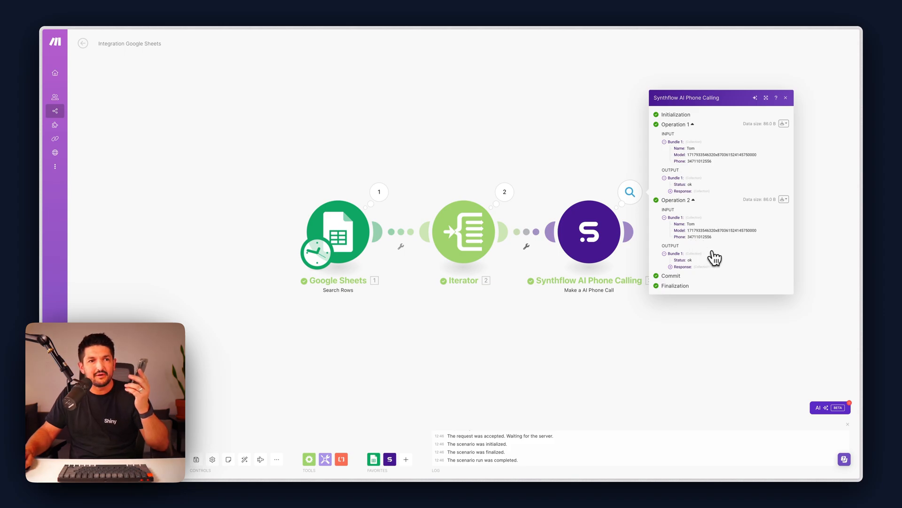
pyautogui.moveTo(732, 209)
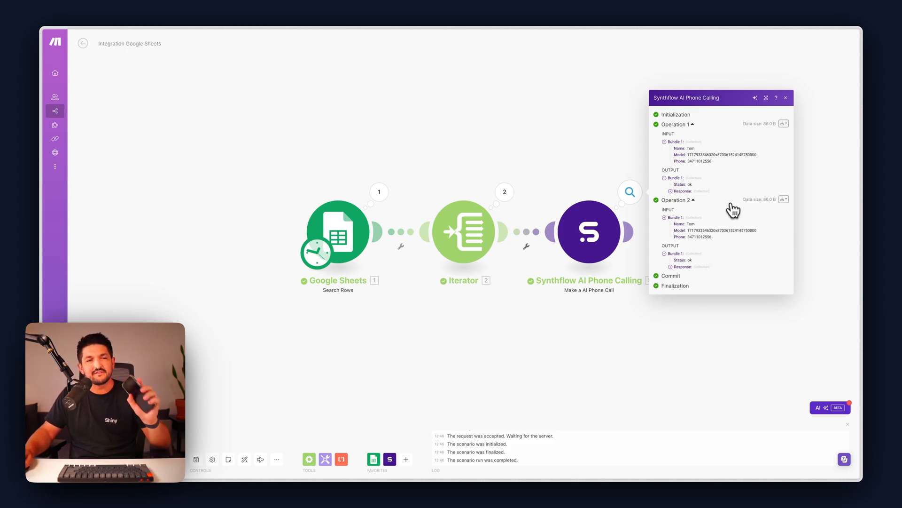
pyautogui.moveTo(721, 235)
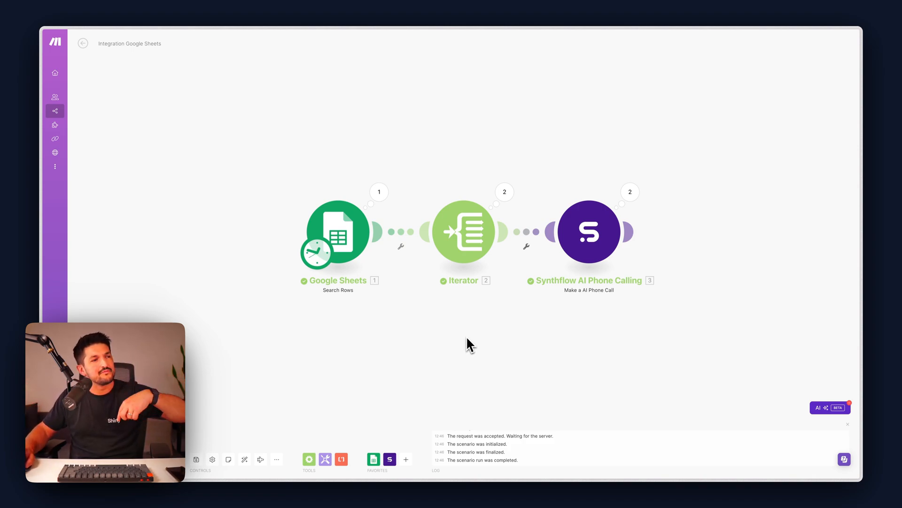
pyautogui.moveTo(467, 344)
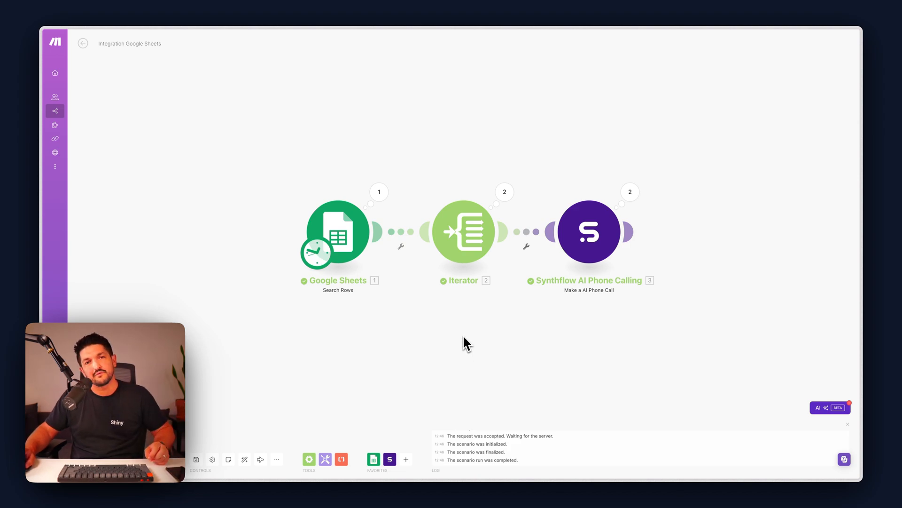
pyautogui.moveTo(454, 458)
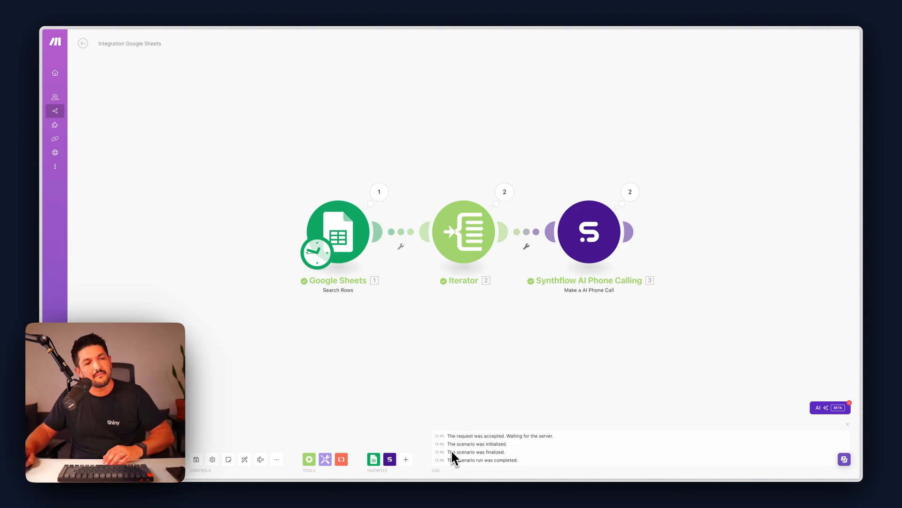